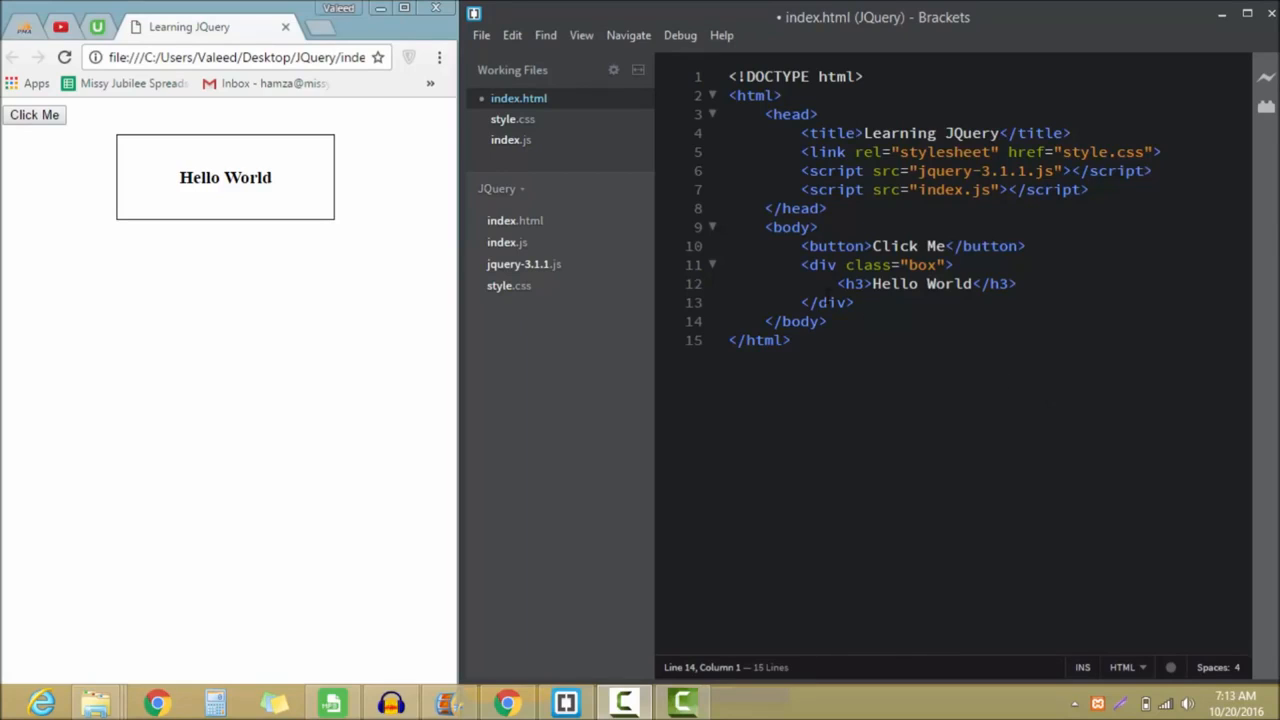
# Rename the box headings to Hello one through Hello four in index.html and save
pyautogui.doubleClick(832, 302)
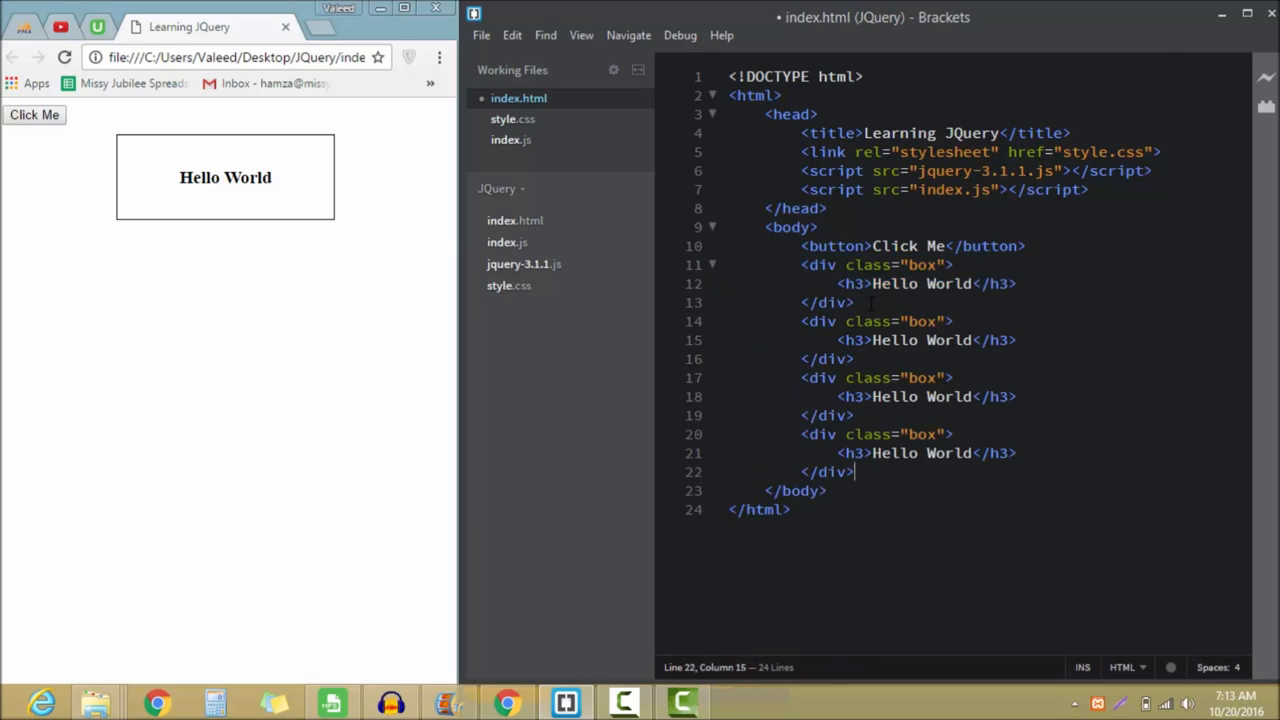
pyautogui.doubleClick(948, 284)
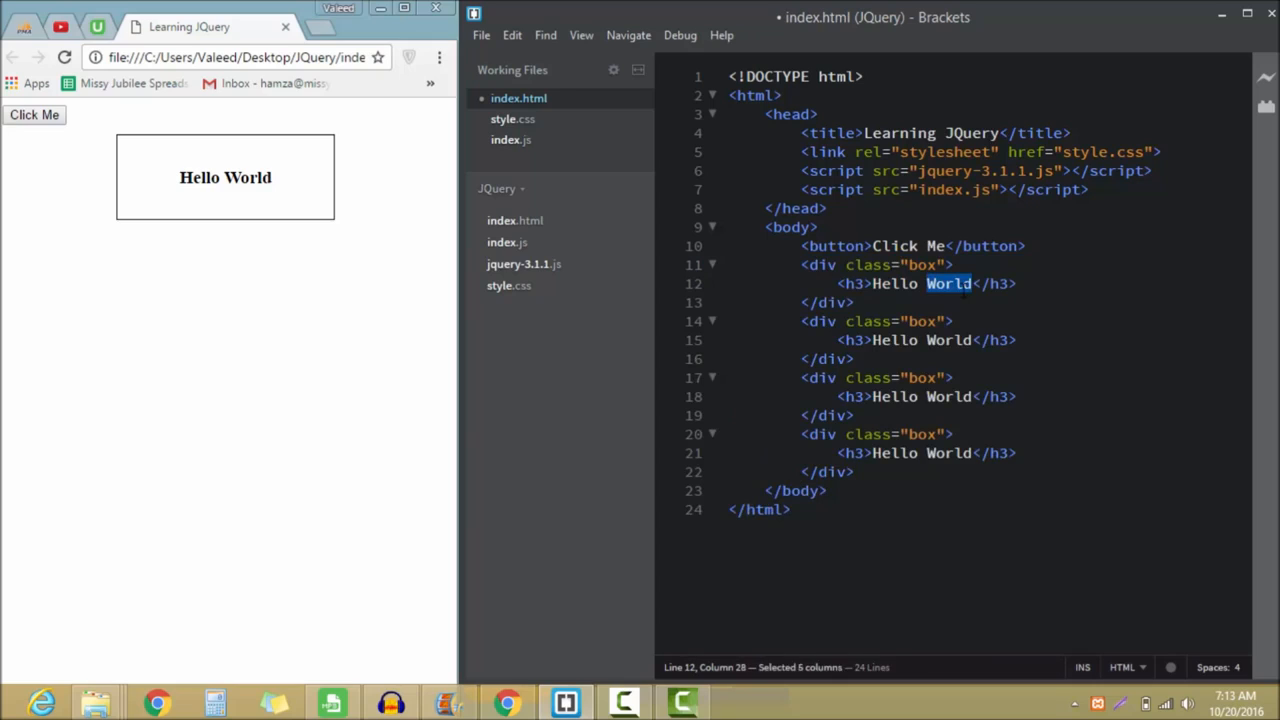
pyautogui.write('one')
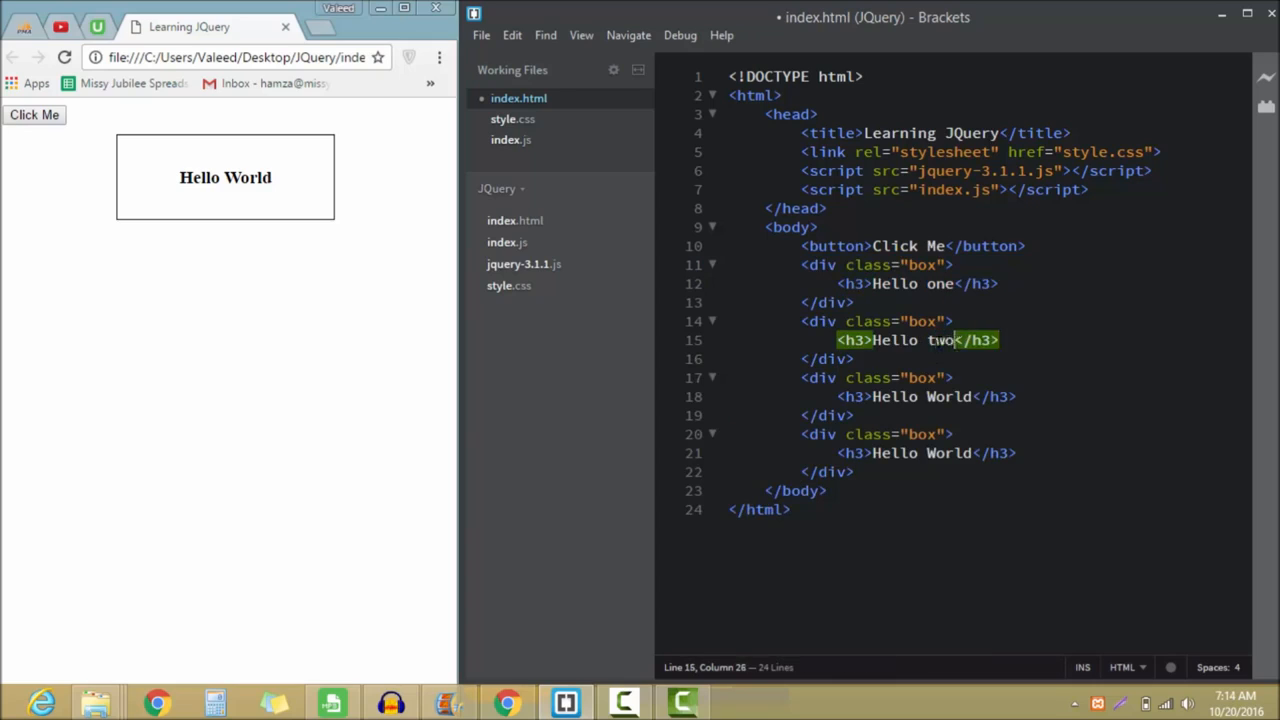
pyautogui.doubleClick(948, 396)
pyautogui.write('three')
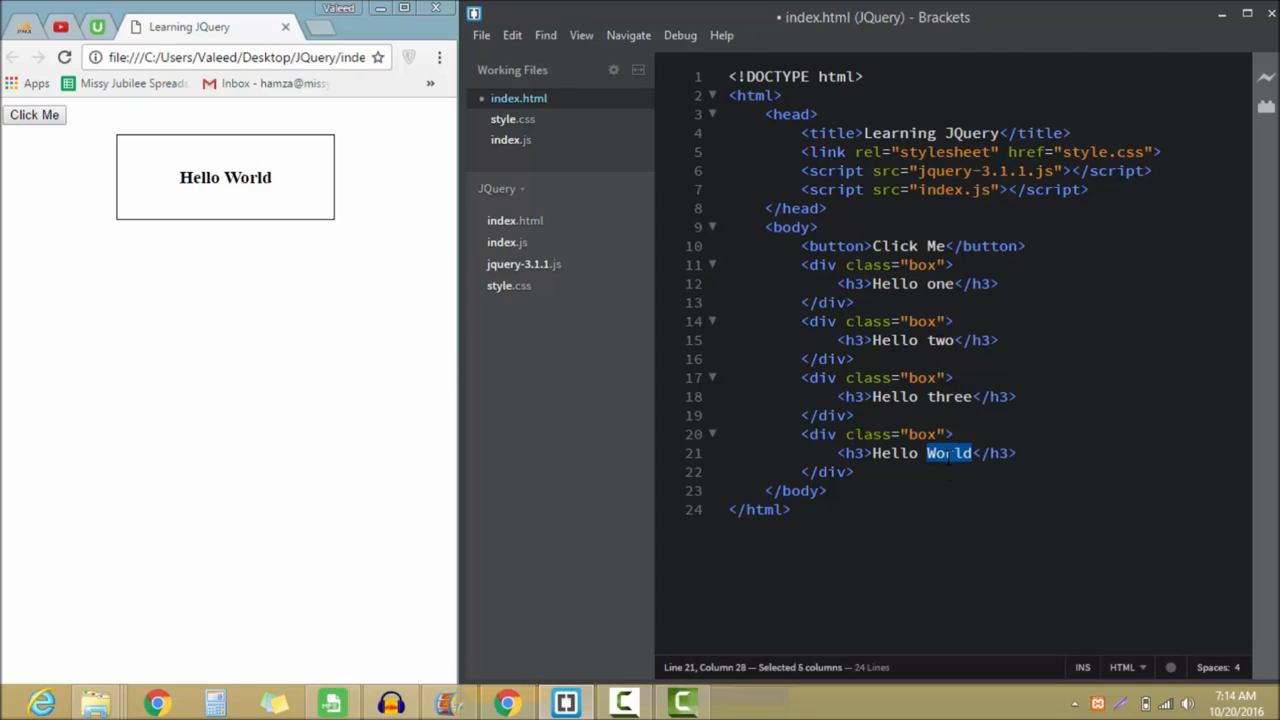
pyautogui.write('four')
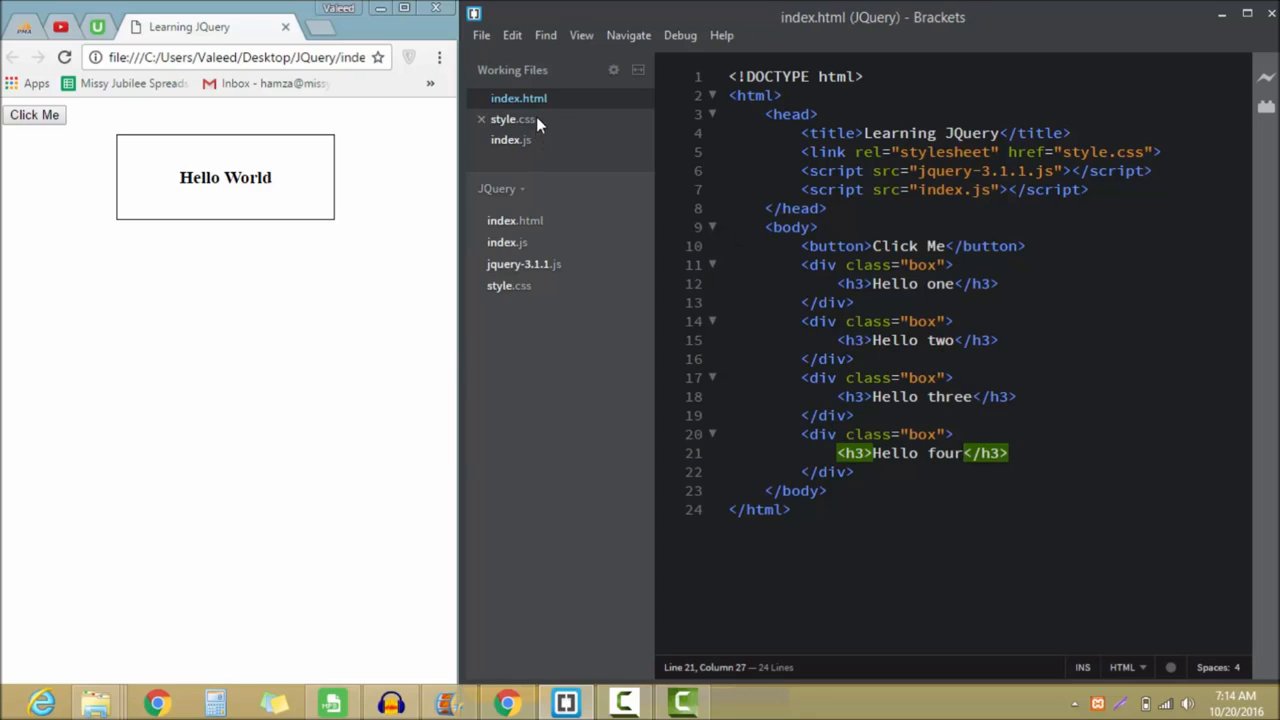
# Reload the Learning JQuery page so the four Hello boxes appear
pyautogui.click(64, 56)
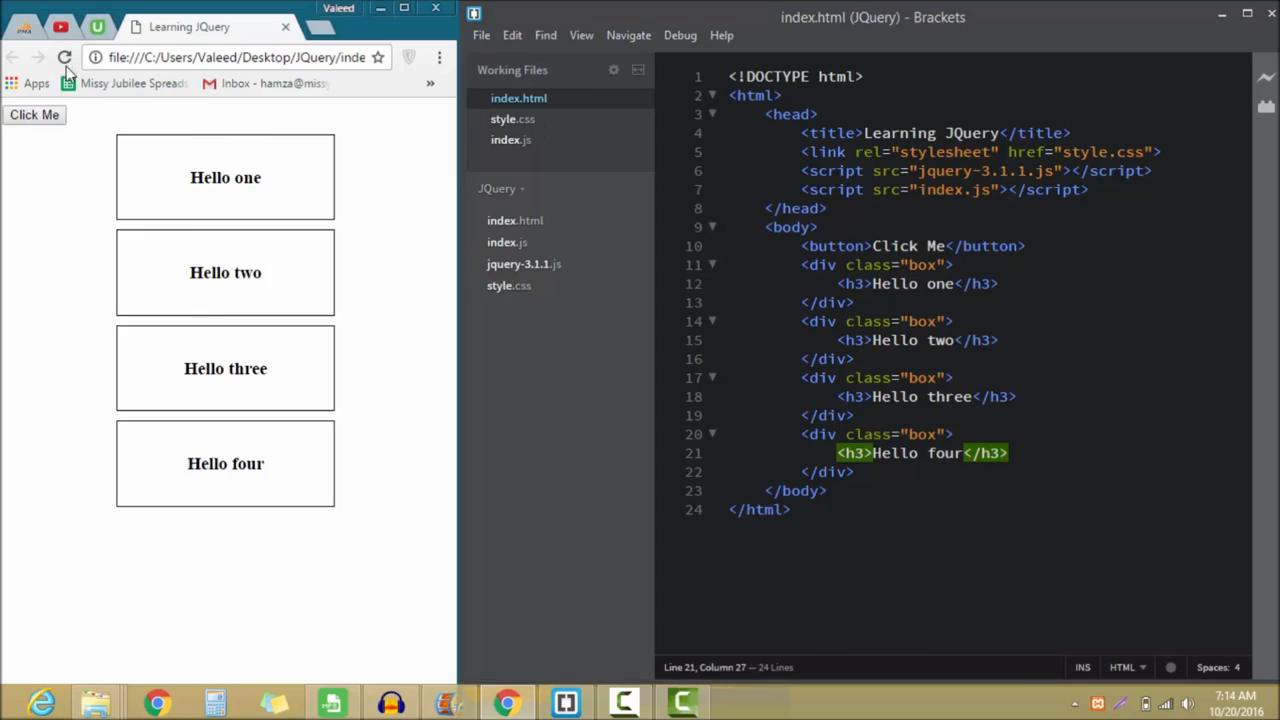
pyautogui.moveTo(236, 362)
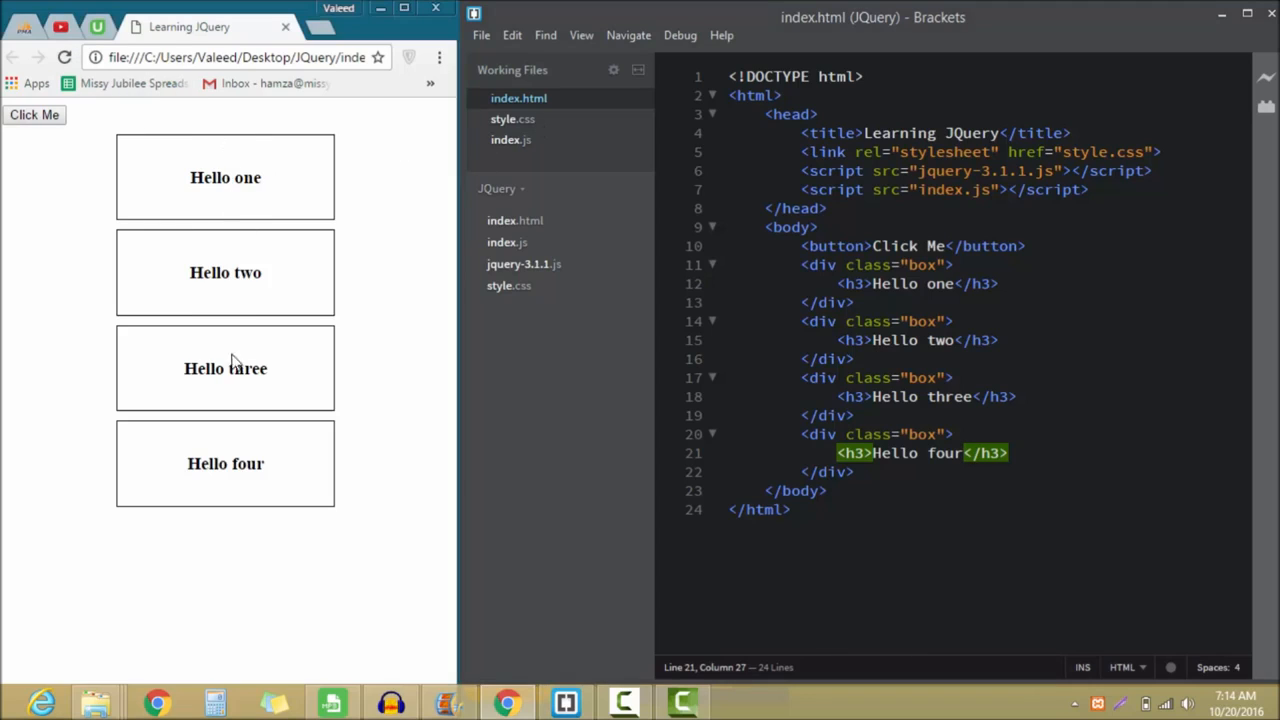
pyautogui.moveTo(258, 420)
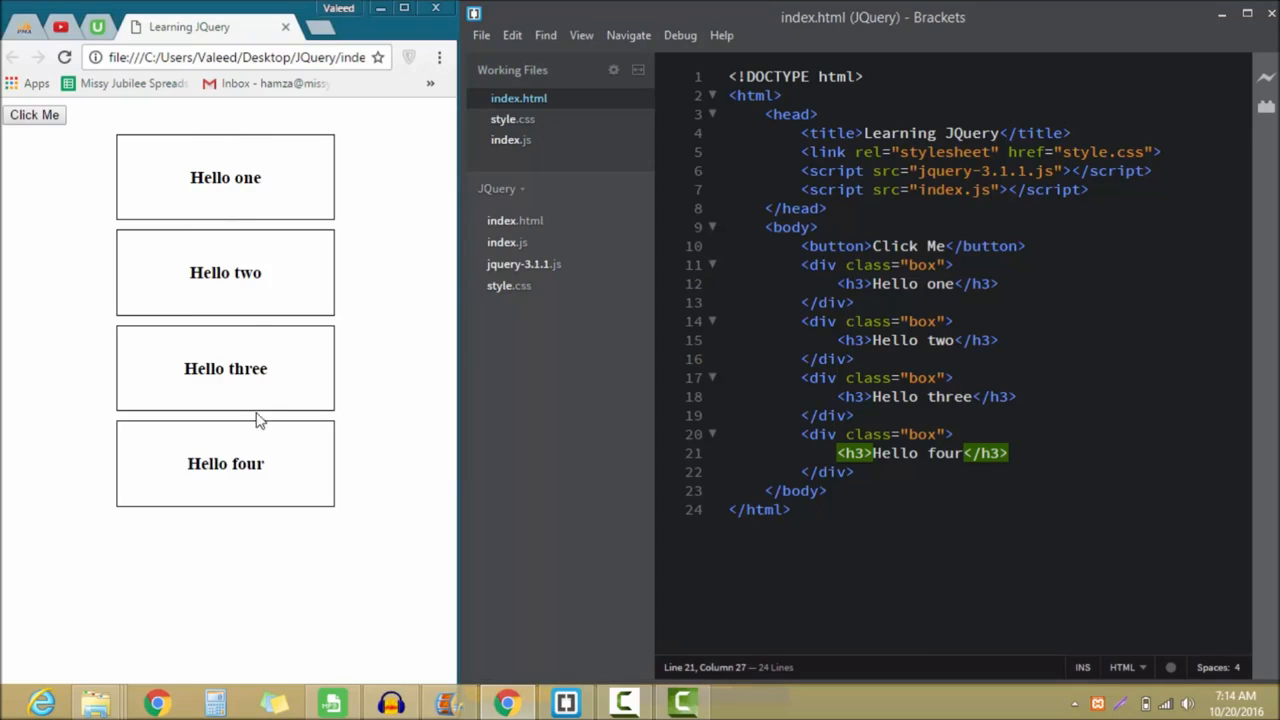
pyautogui.moveTo(538, 140)
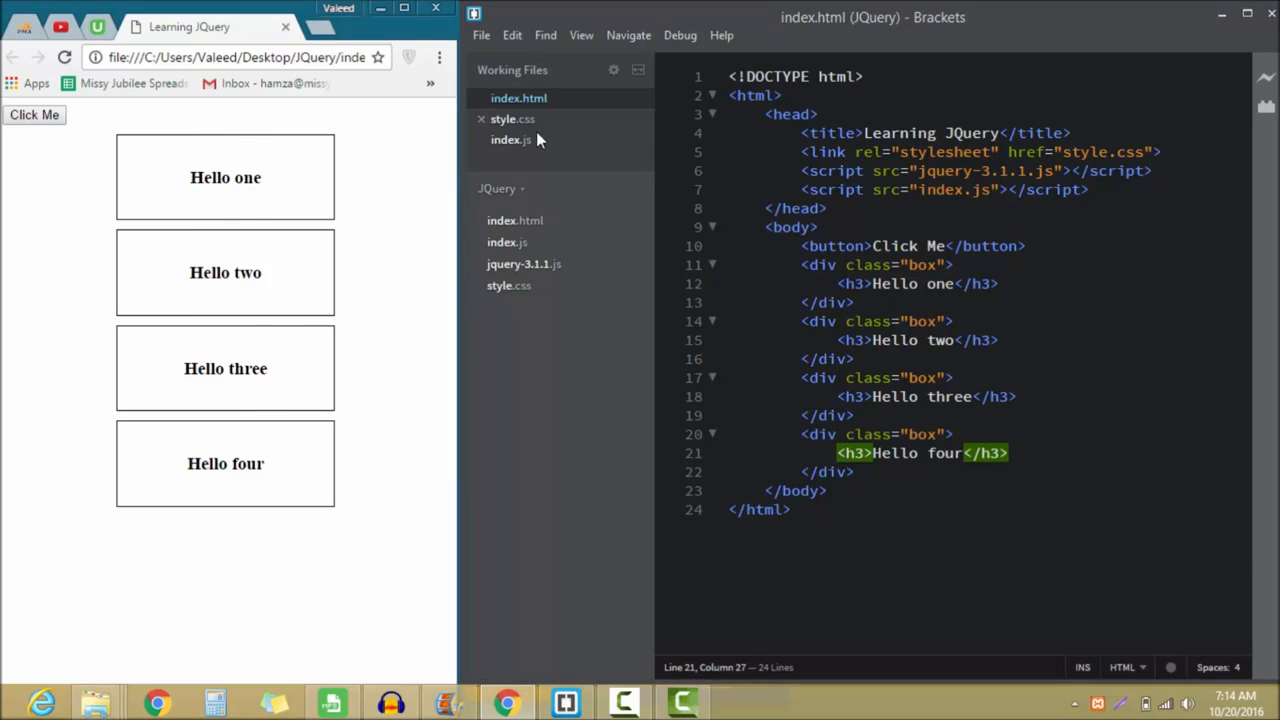
# In index.js, replace the toggle call with $('.box:first').hide() in the click handler
pyautogui.click(512, 140)
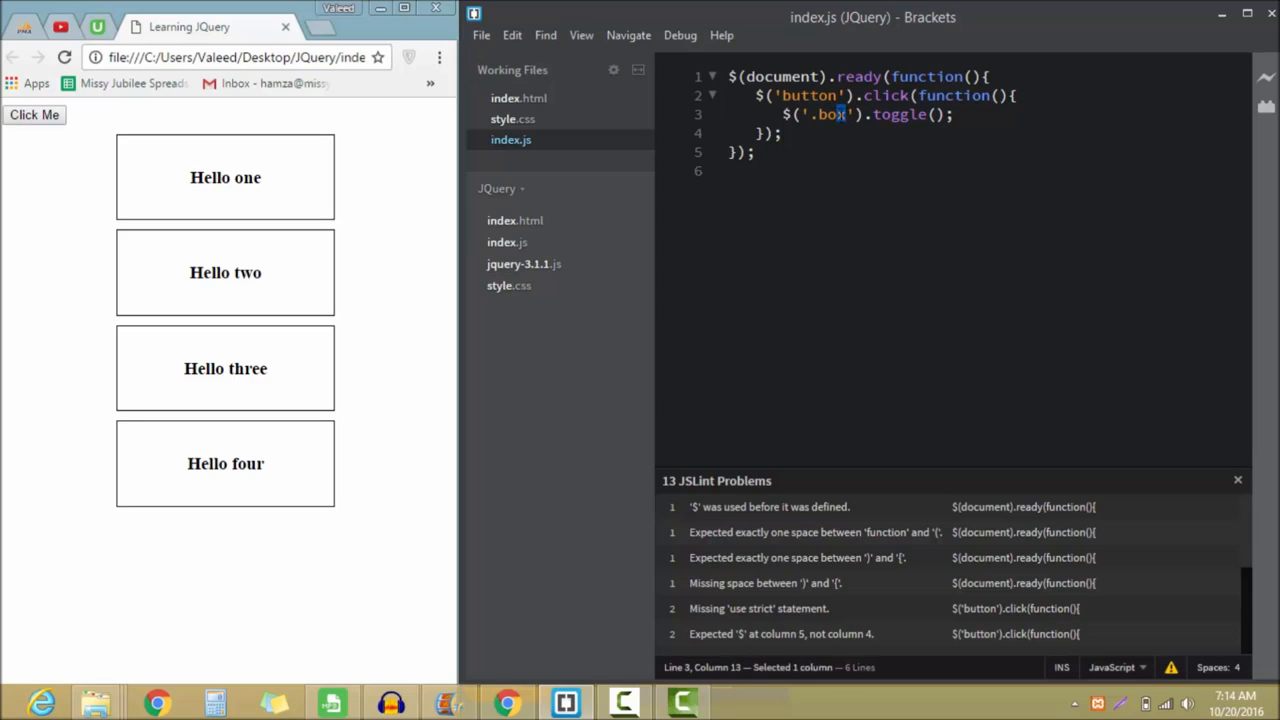
pyautogui.write(':')
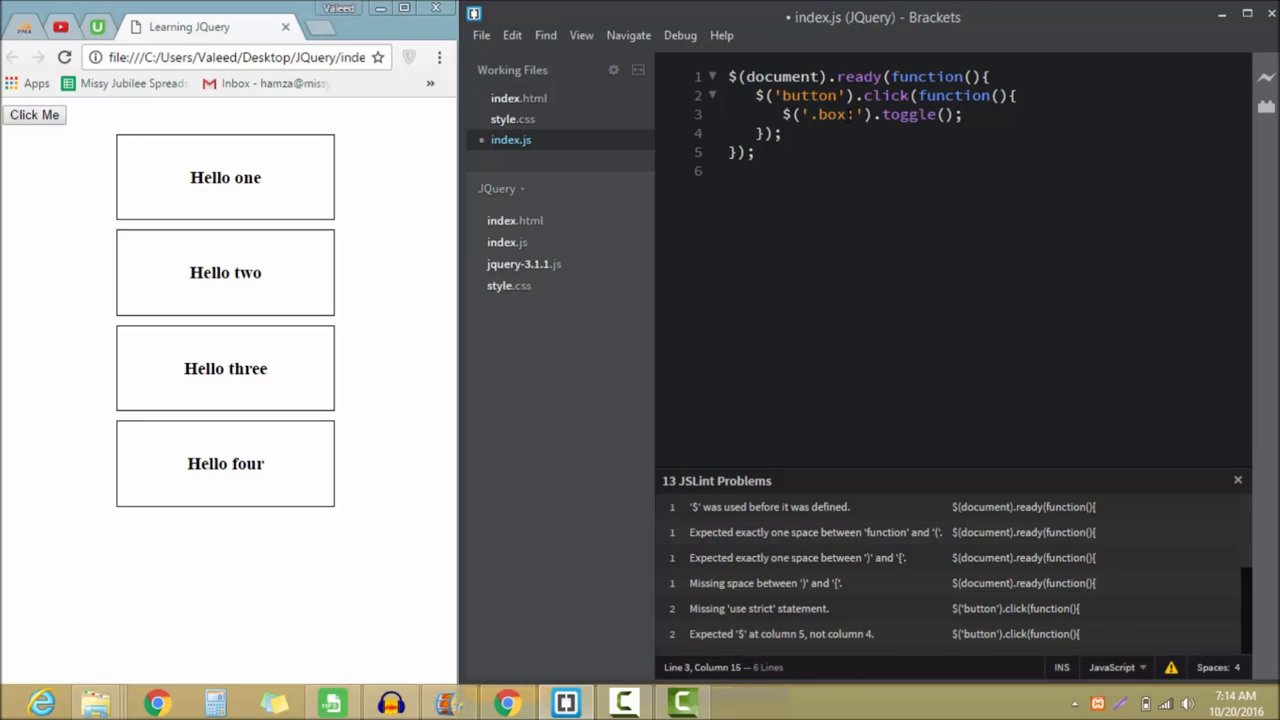
pyautogui.moveTo(364, 242)
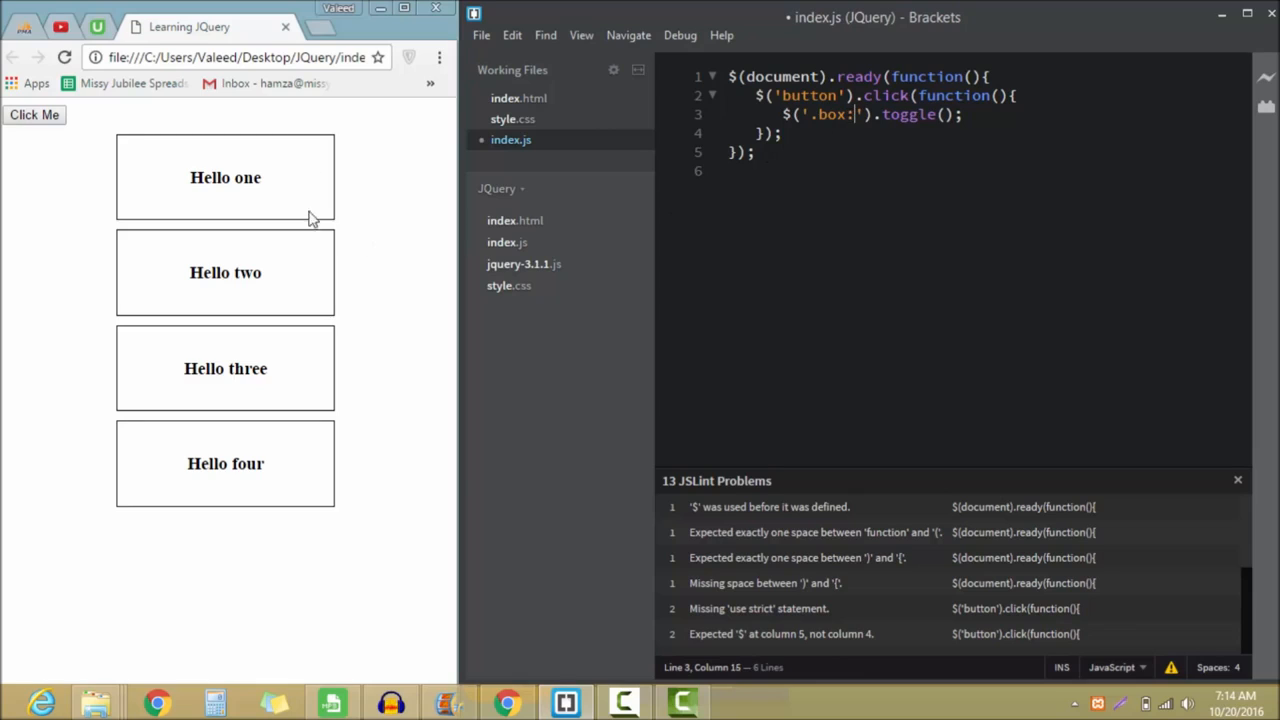
pyautogui.doubleClick(908, 114)
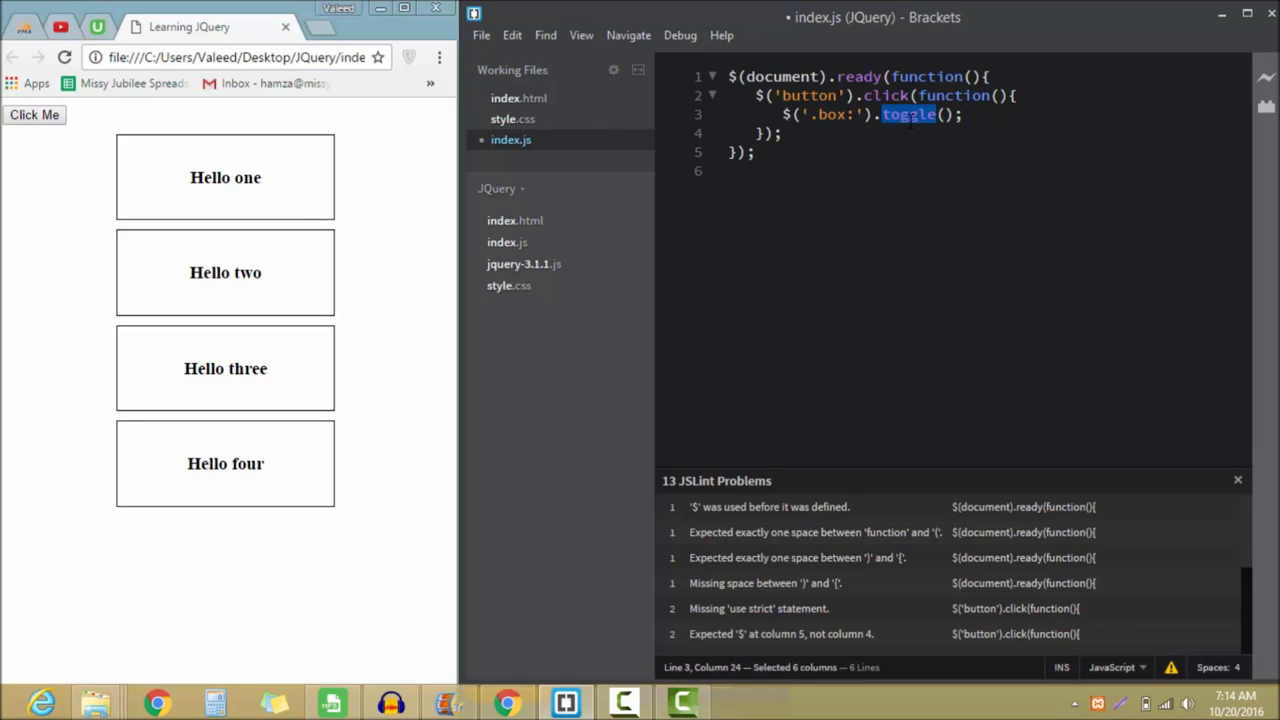
pyautogui.write('hide')
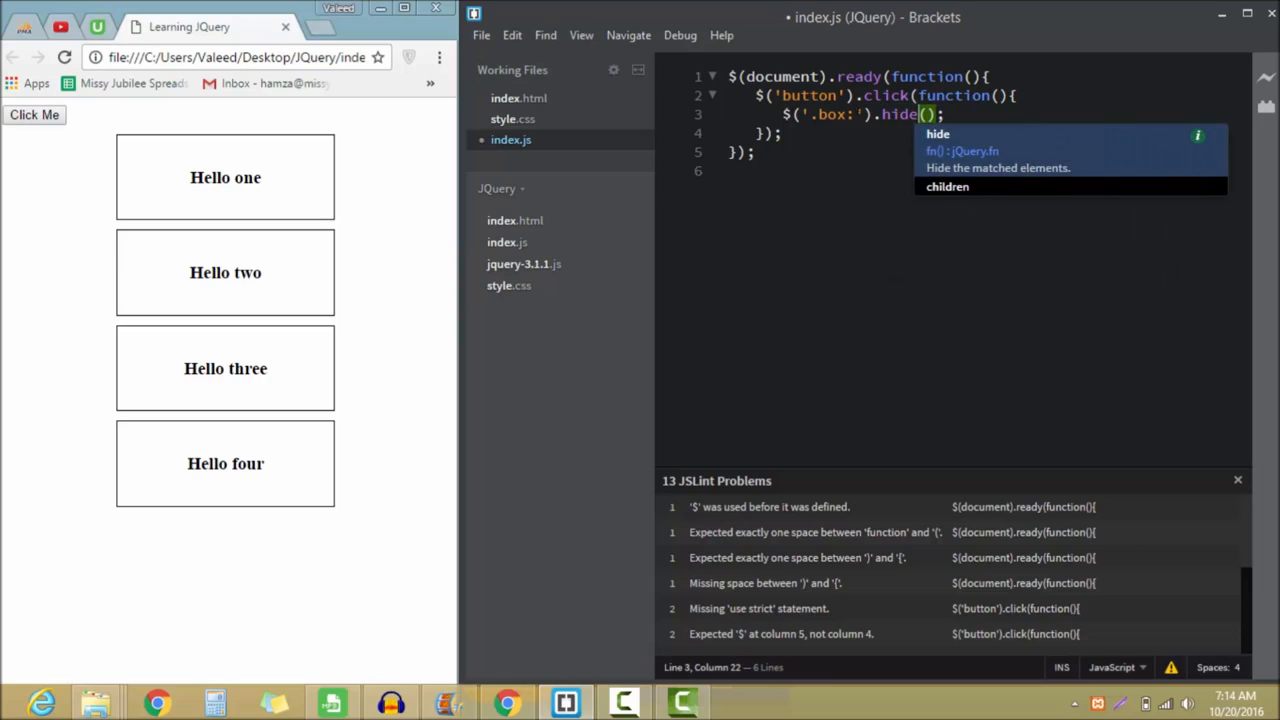
pyautogui.write(':firs')
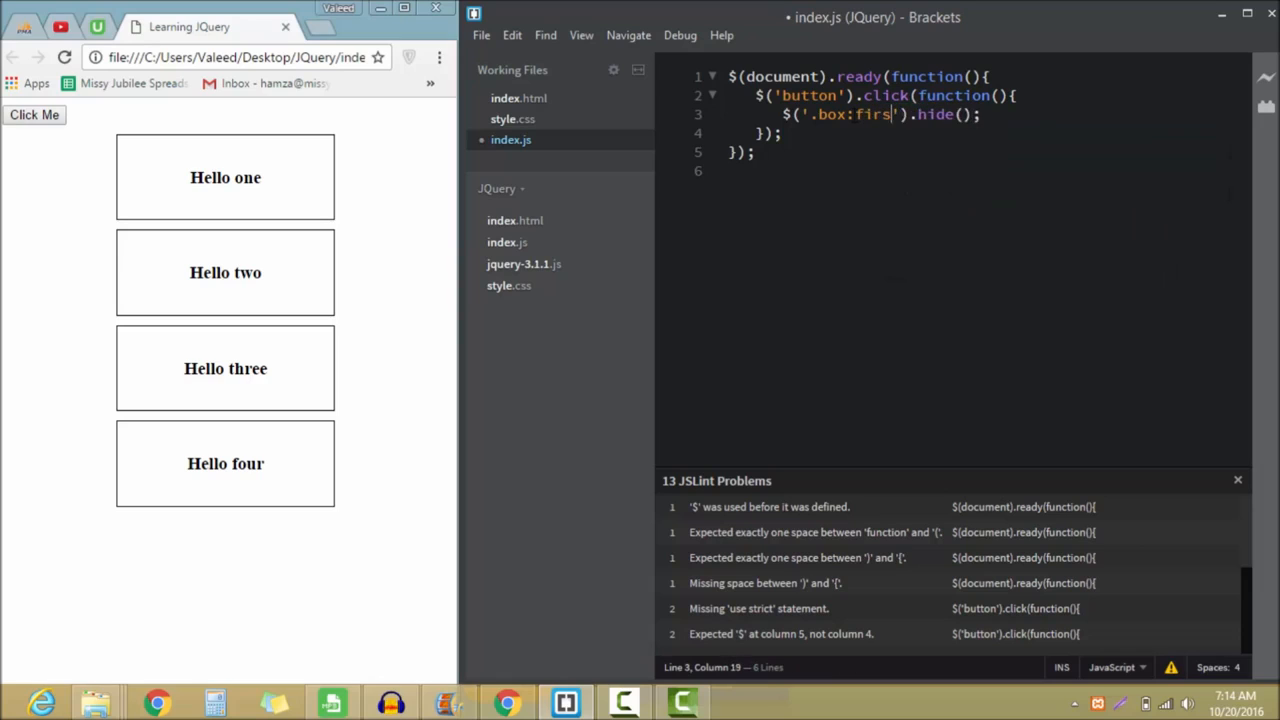
pyautogui.write('t')
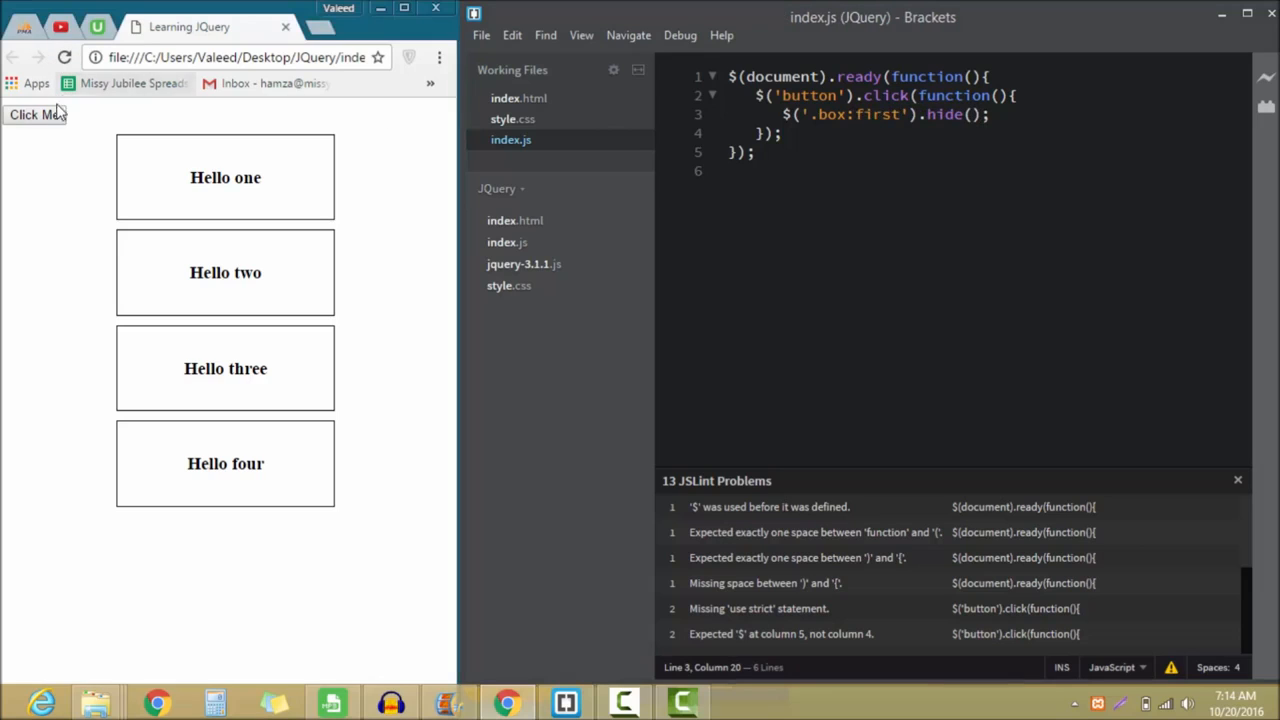
pyautogui.moveTo(192, 198)
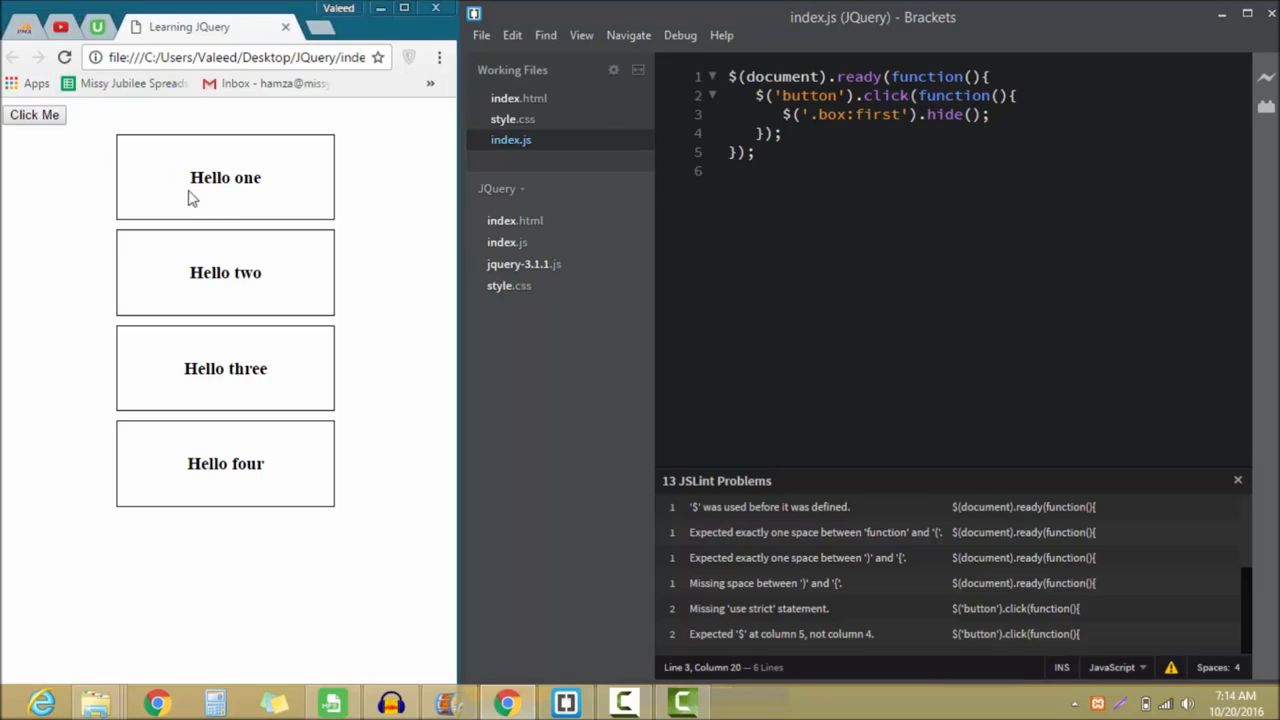
pyautogui.moveTo(296, 176)
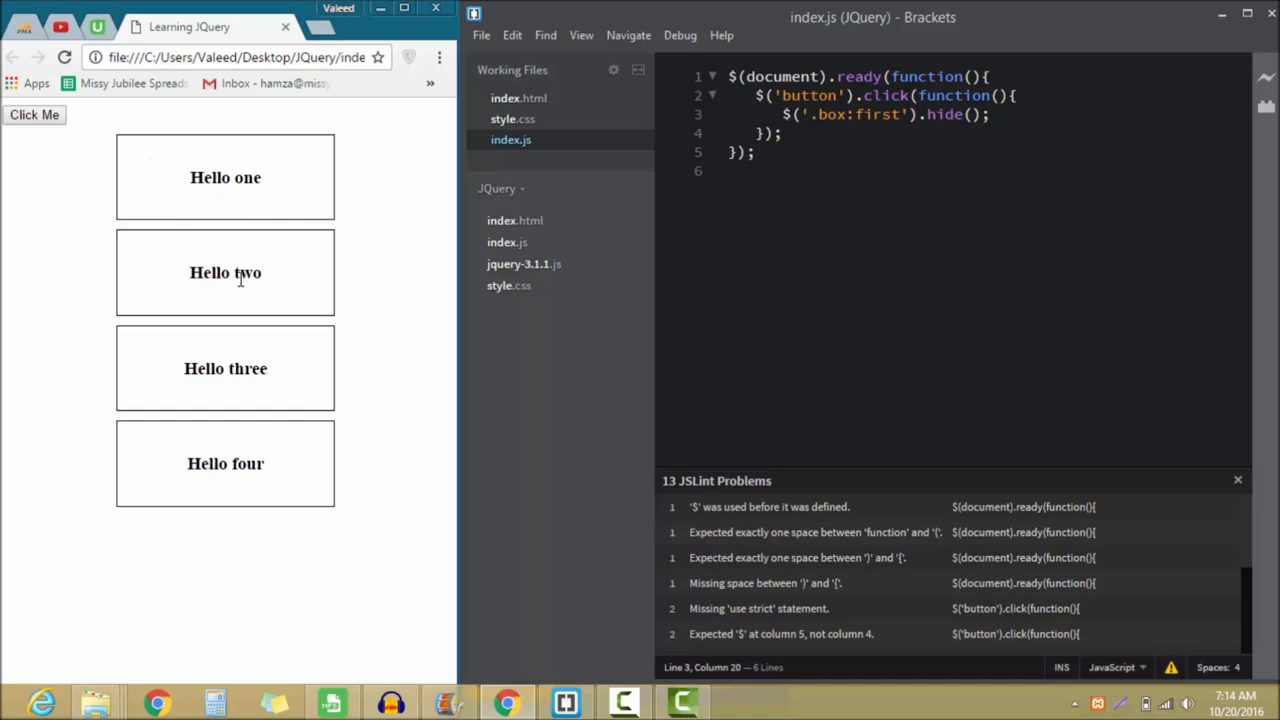
pyautogui.moveTo(252, 412)
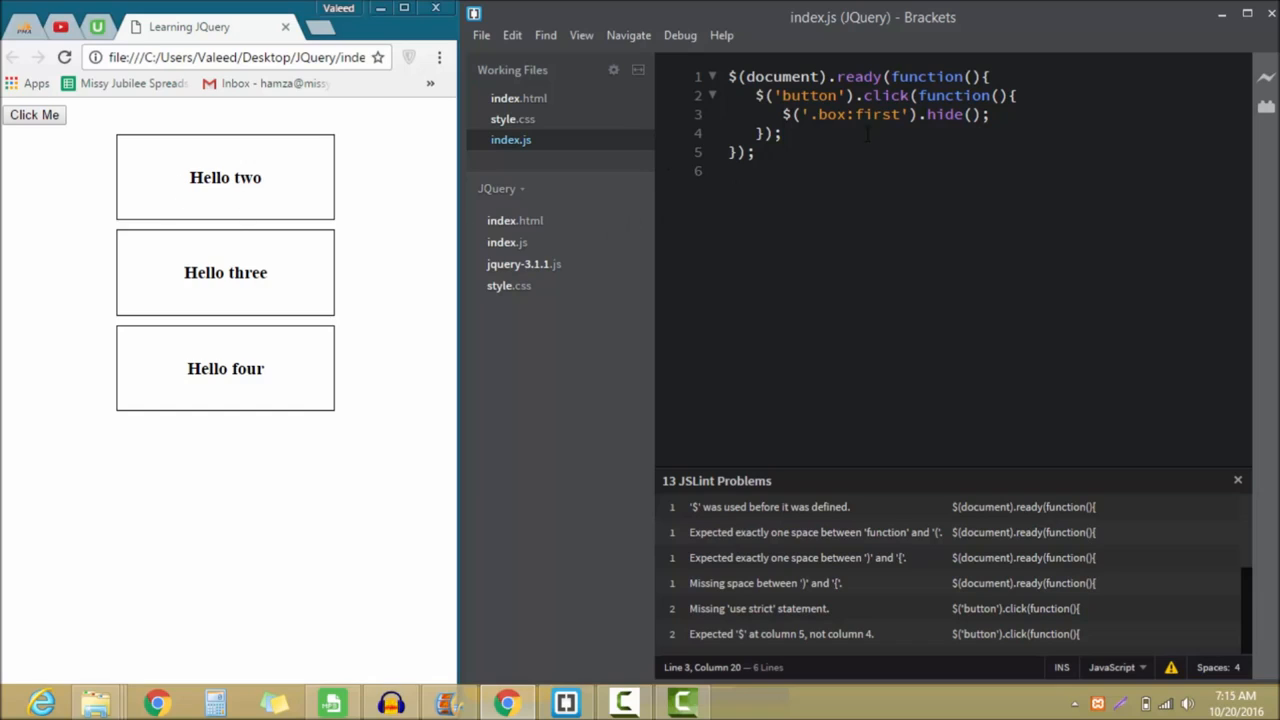
# Change the selector to $('.box:last').hide() and verify Hello four disappears on click
pyautogui.doubleClick(876, 114)
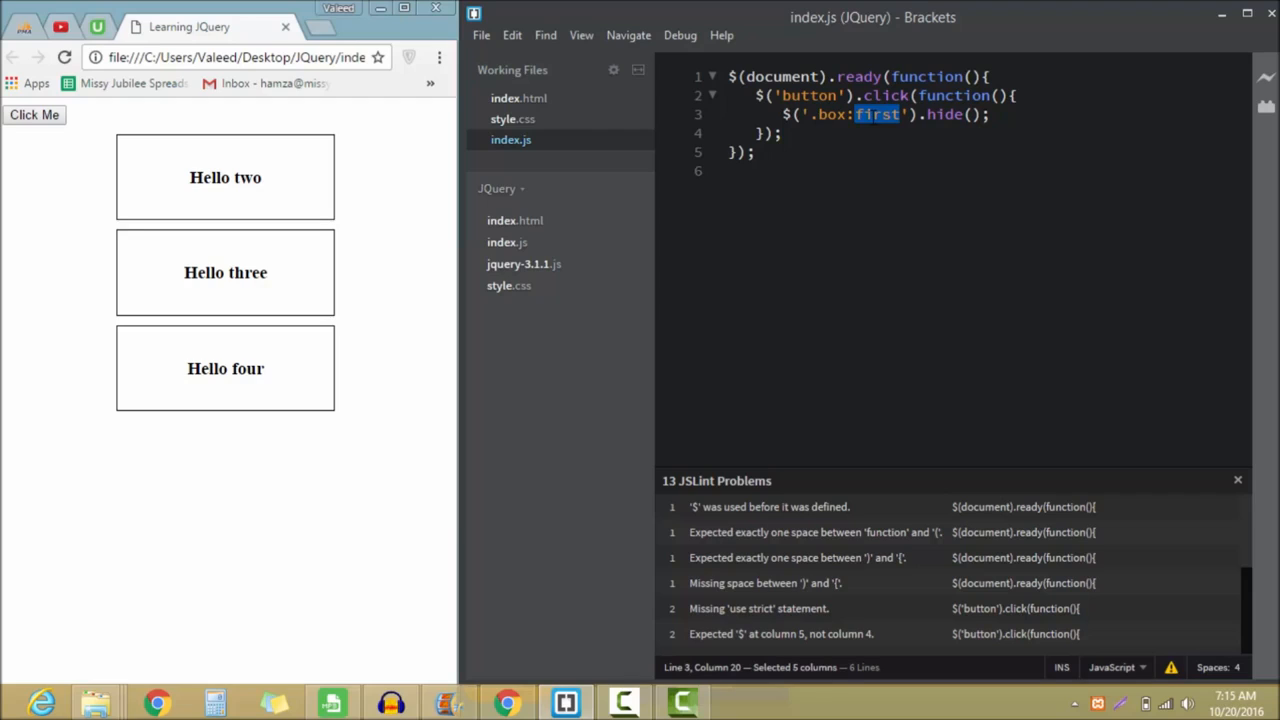
pyautogui.write('last')
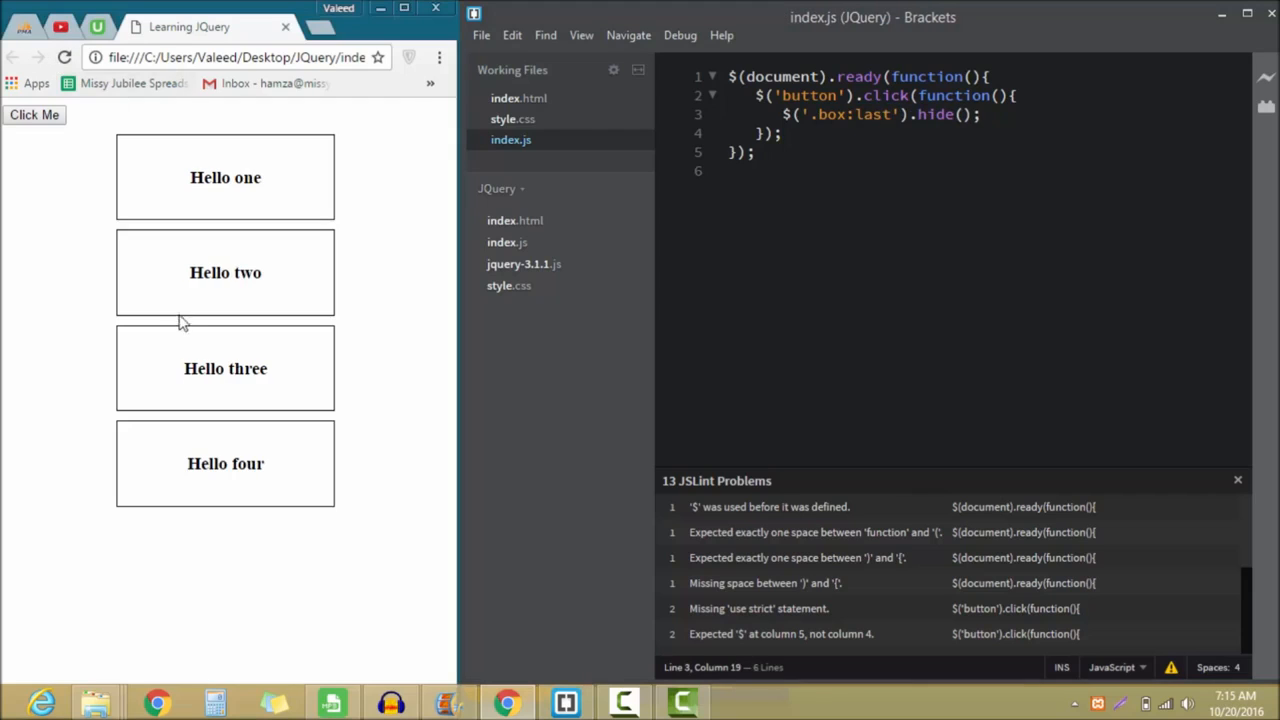
pyautogui.doubleClick(224, 464)
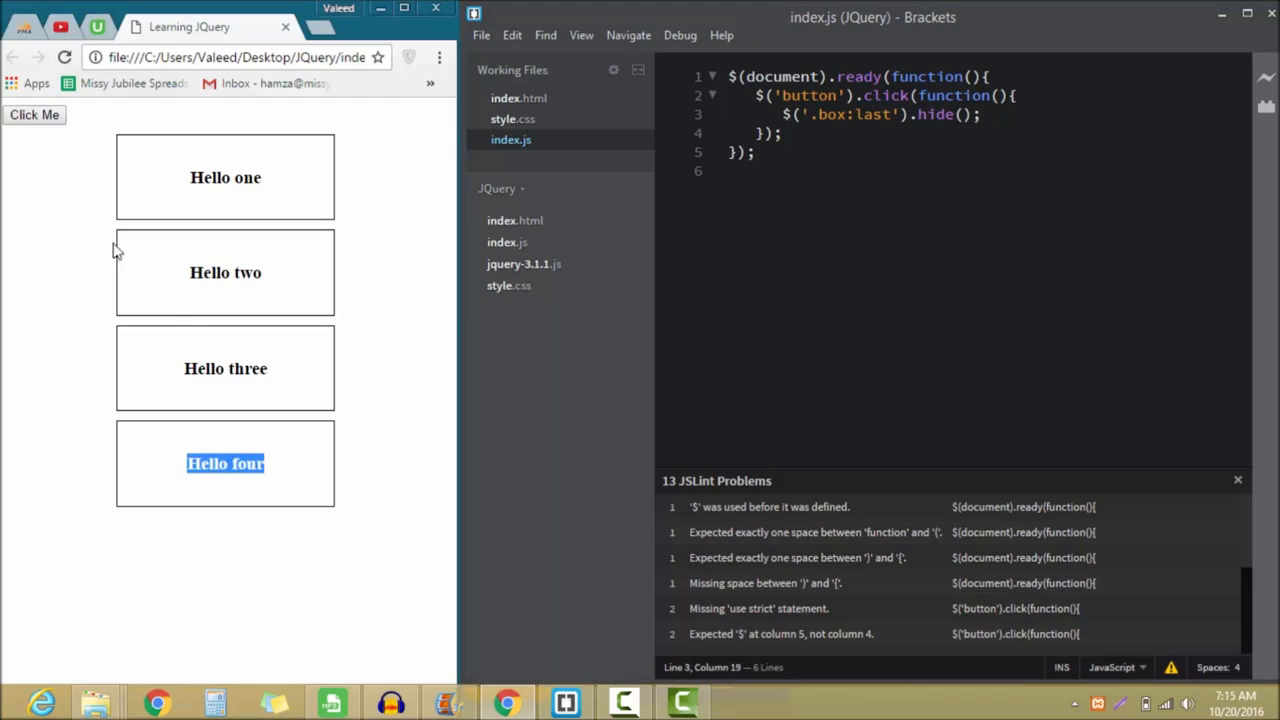
pyautogui.click(34, 114)
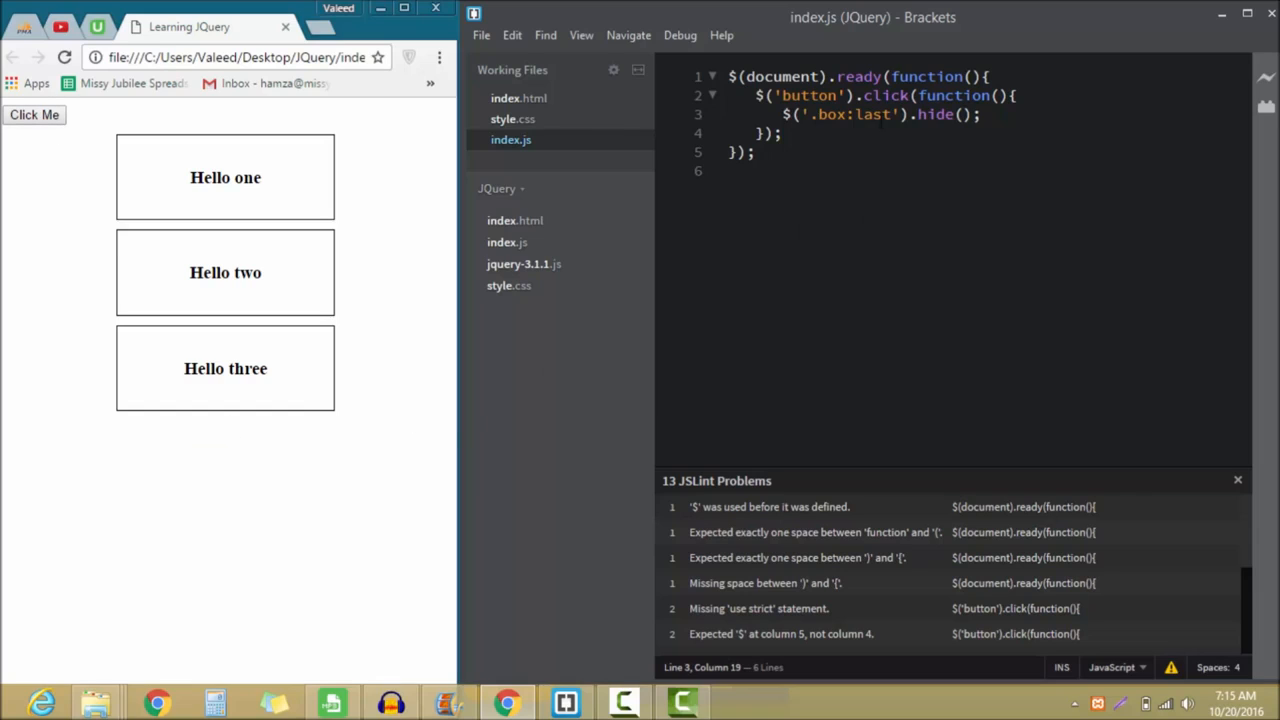
# Change the selector to $('.box:even').hide() and verify only Hello two and Hello four remain
pyautogui.doubleClick(872, 114)
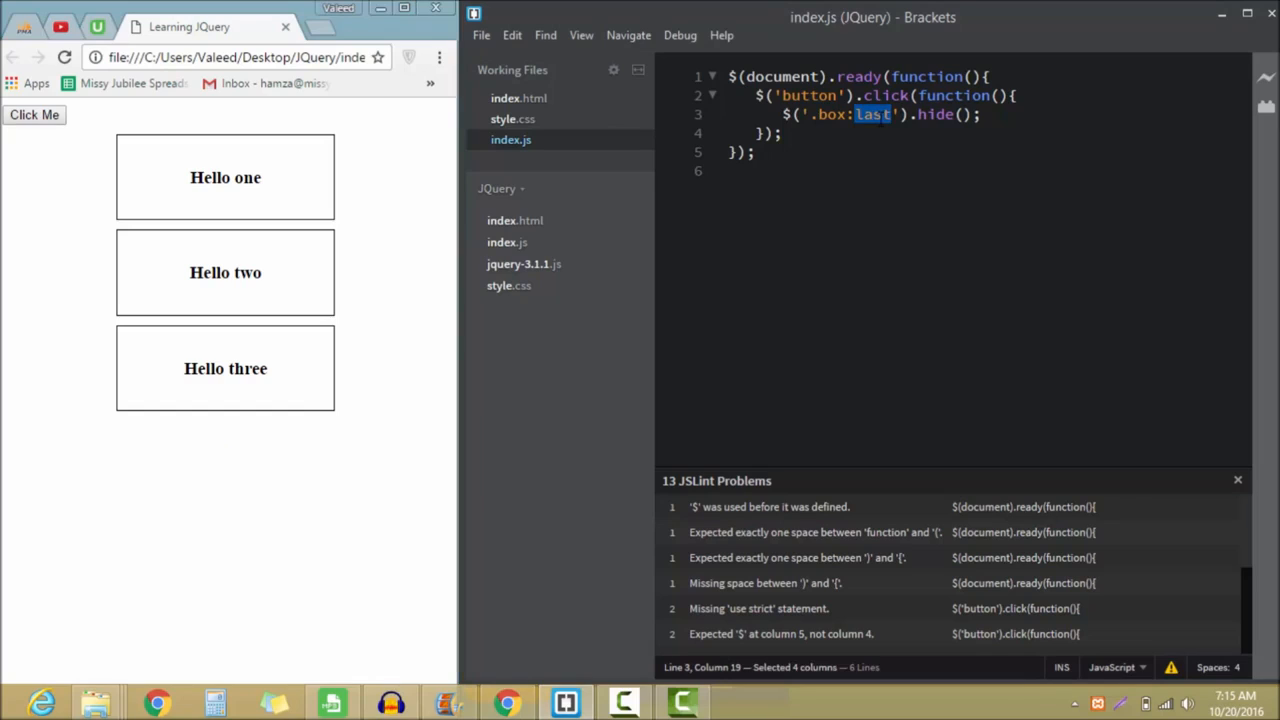
pyautogui.write('eve')
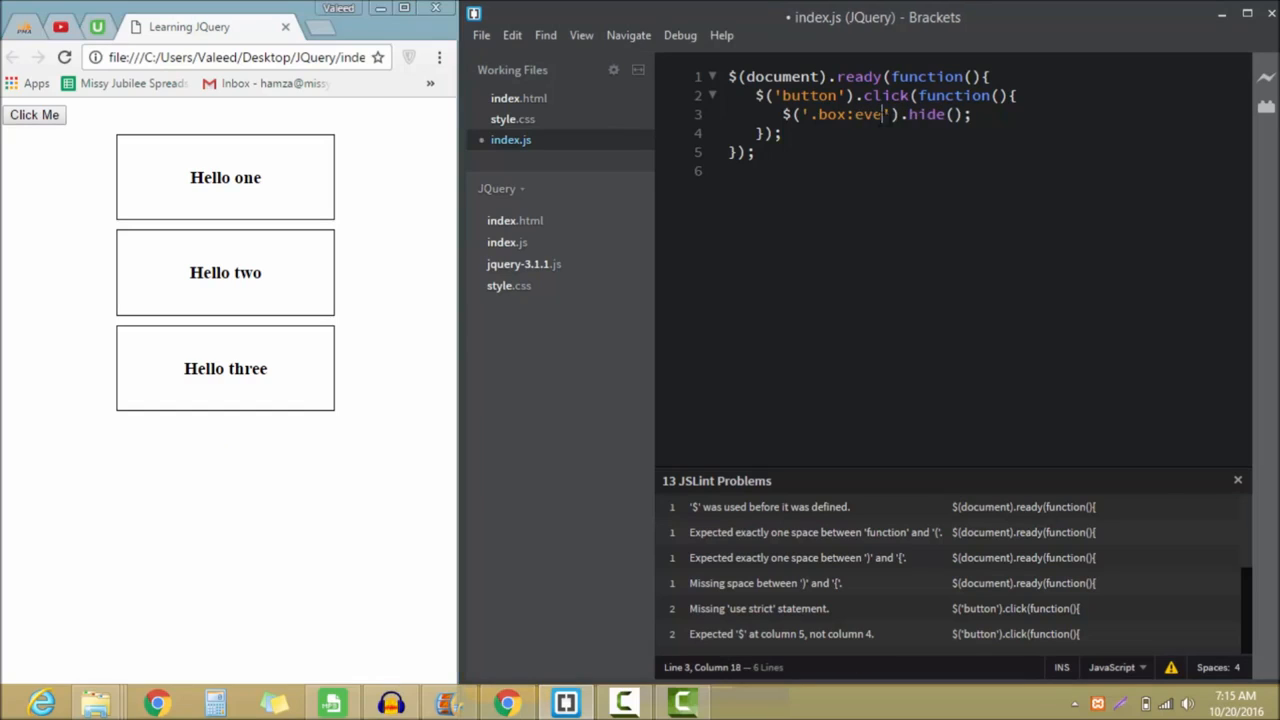
pyautogui.write('n')
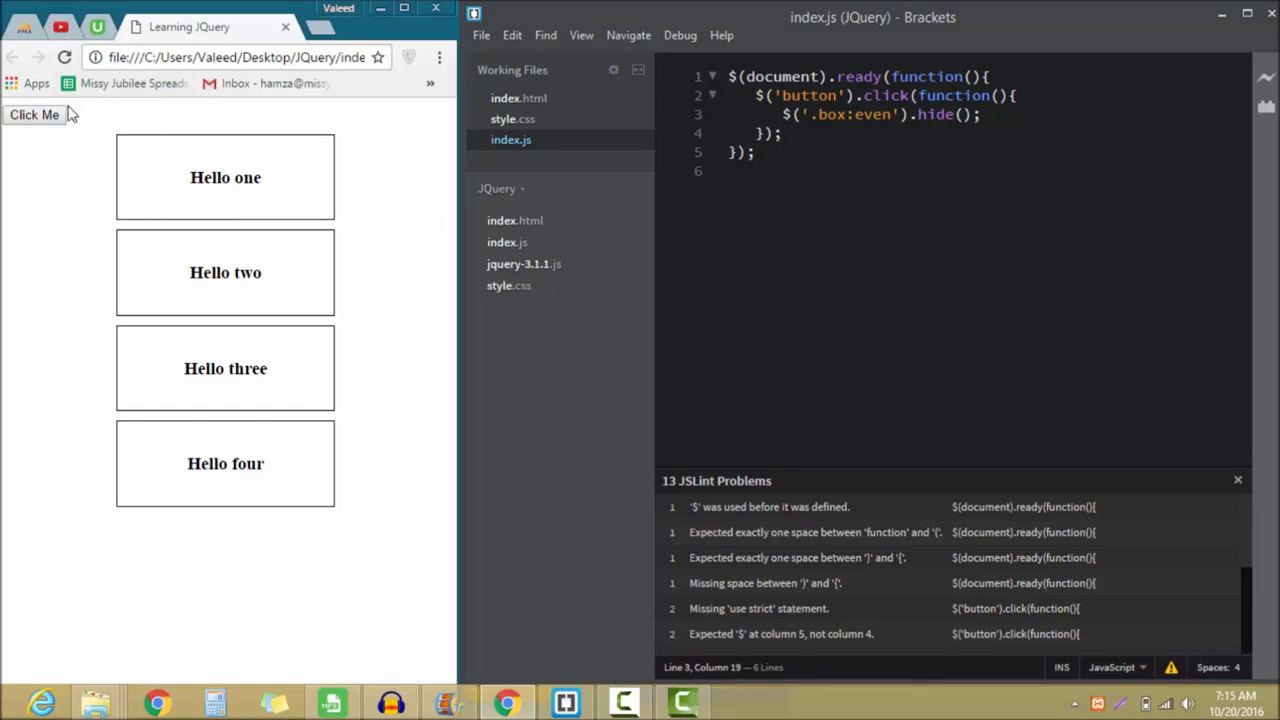
pyautogui.click(34, 114)
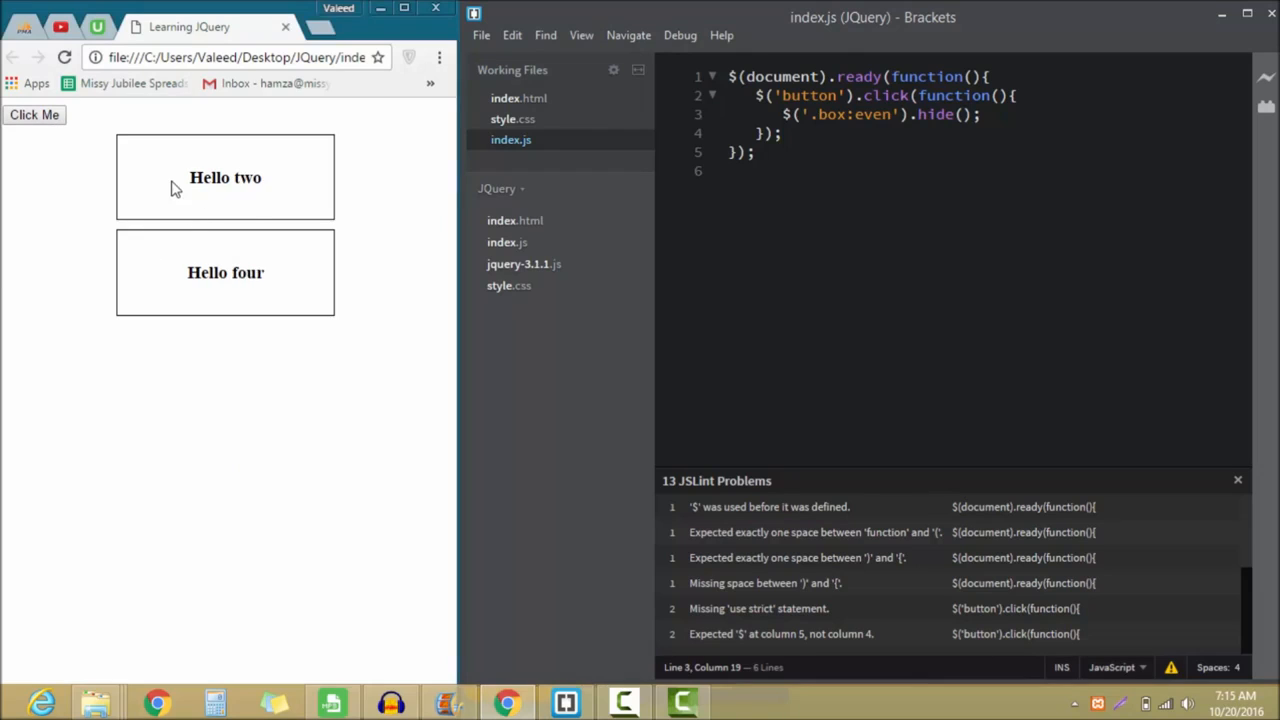
pyautogui.doubleClick(224, 176)
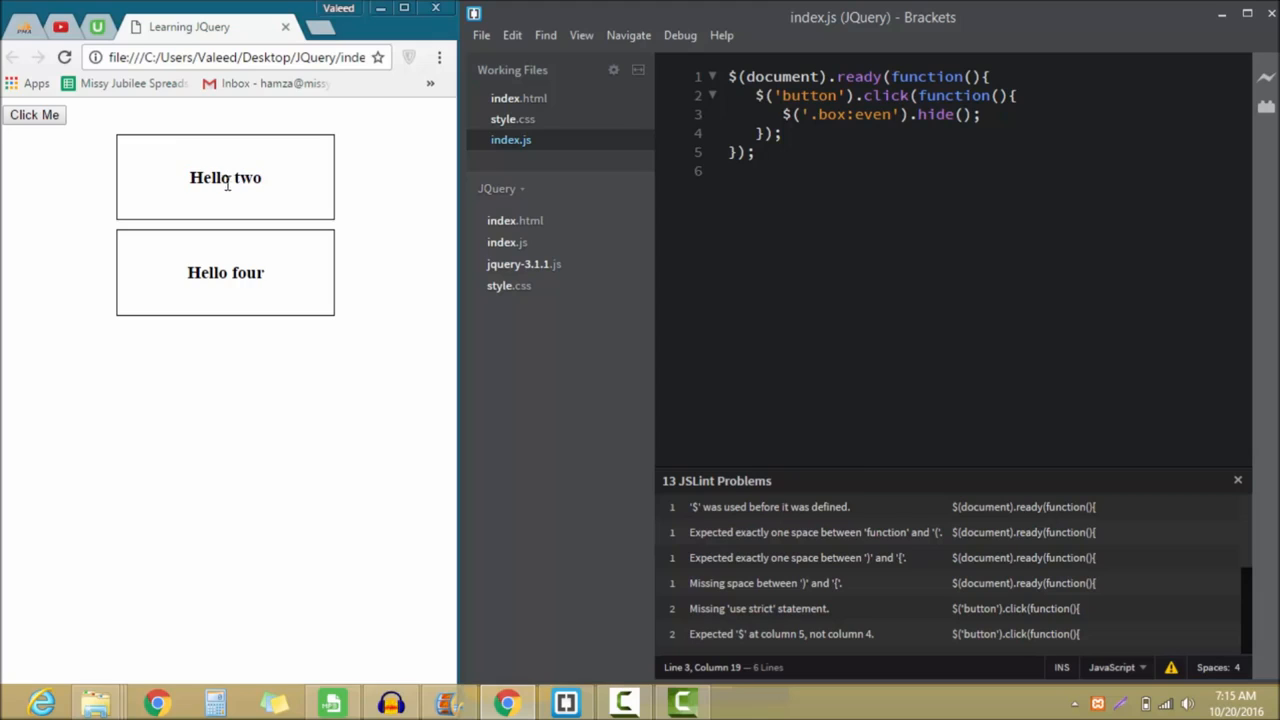
pyautogui.doubleClick(872, 112)
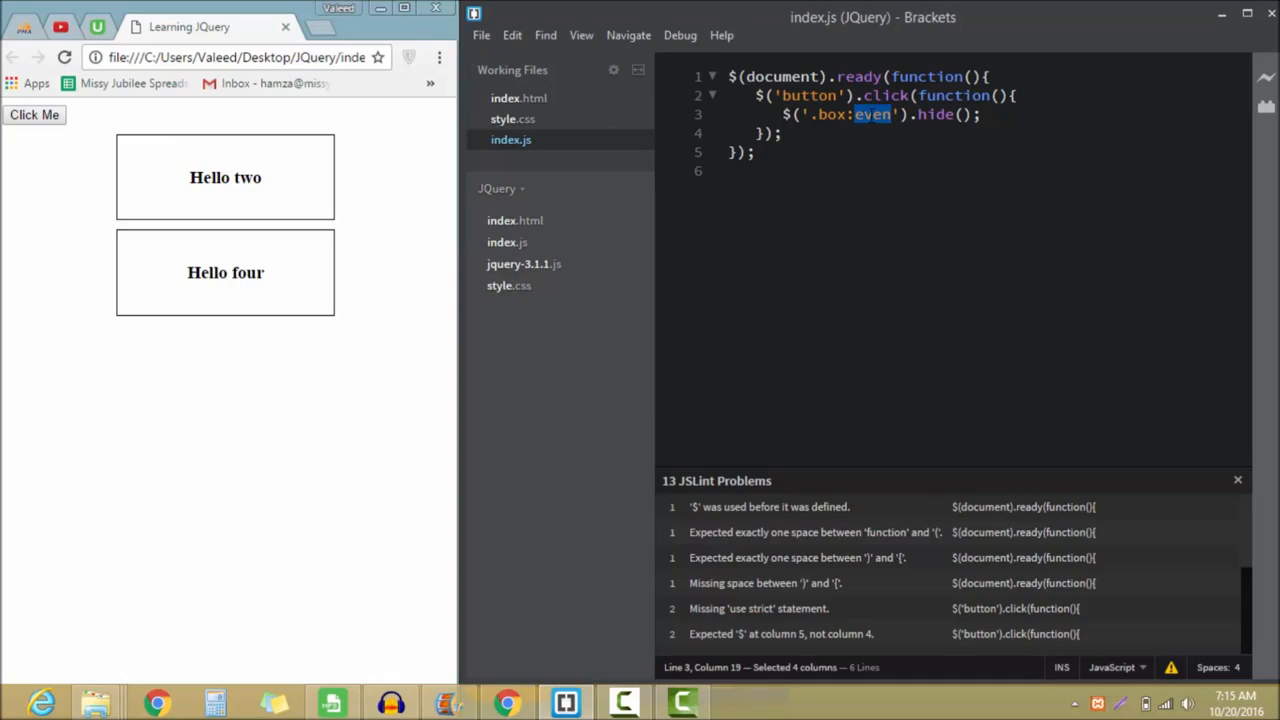
# Change the selector to $('.box:odd').hide() and verify only Hello one and Hello three remain
pyautogui.write('odd')
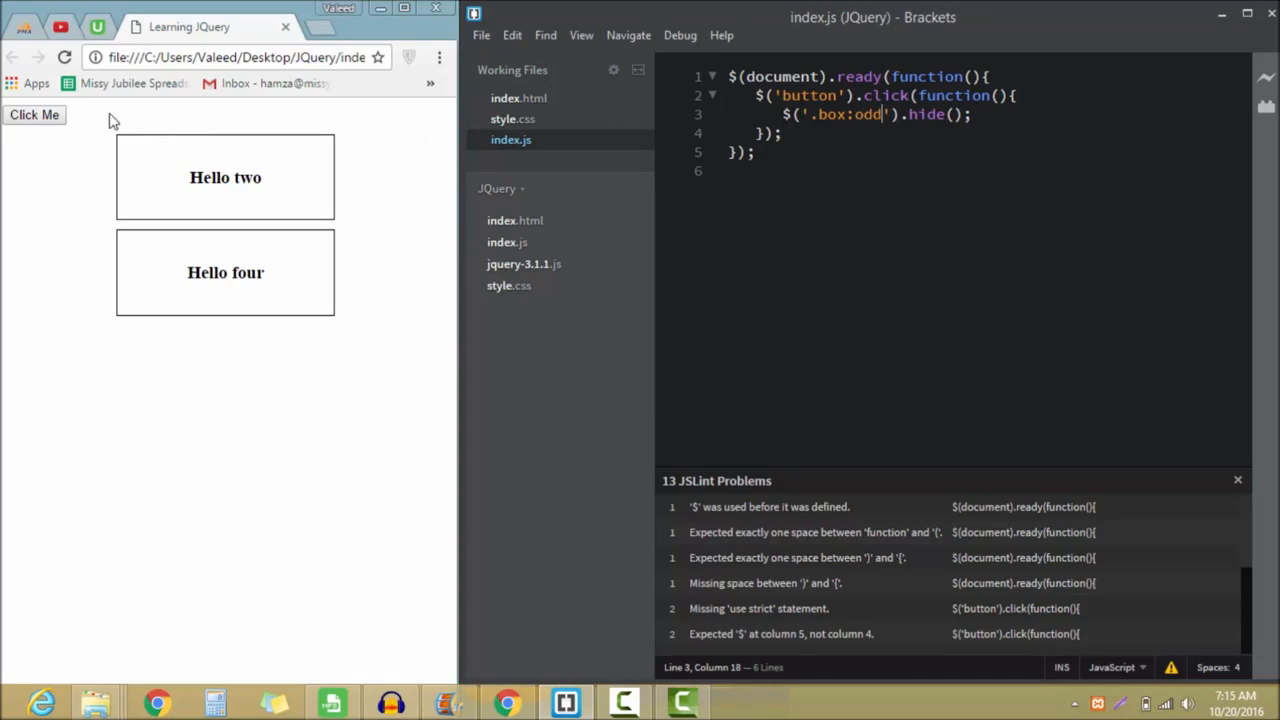
pyautogui.click(64, 56)
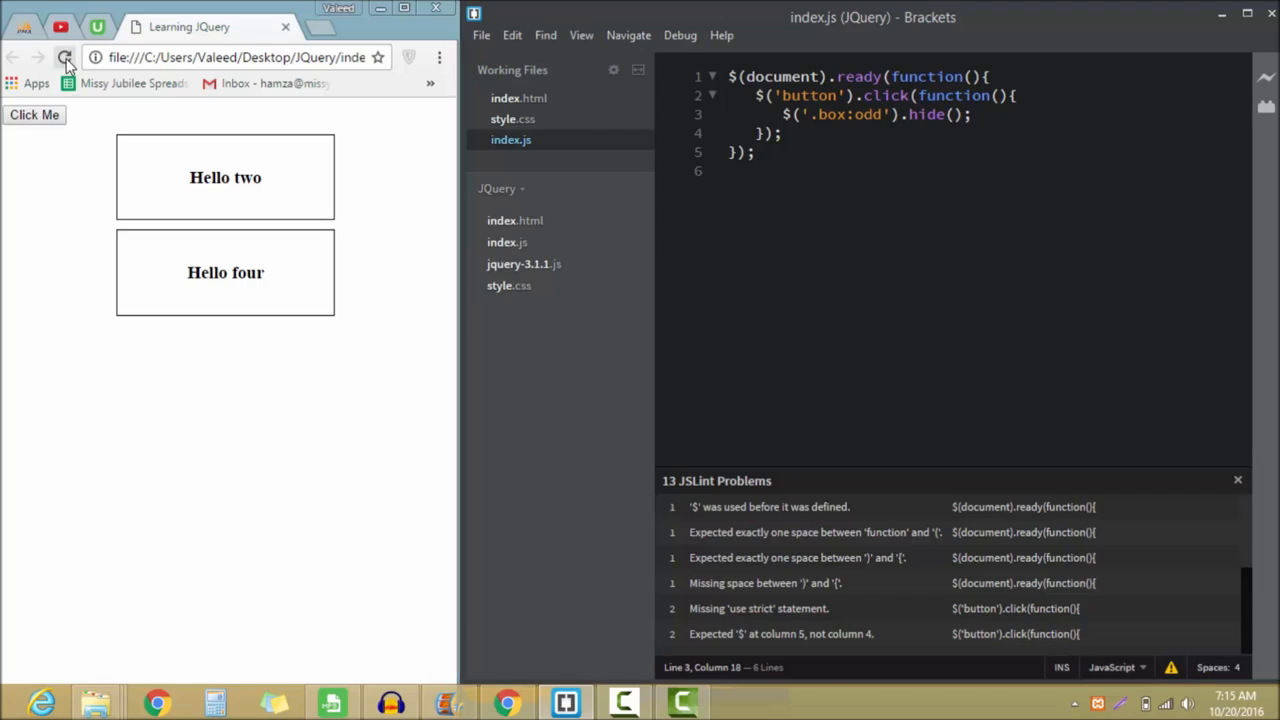
pyautogui.click(64, 56)
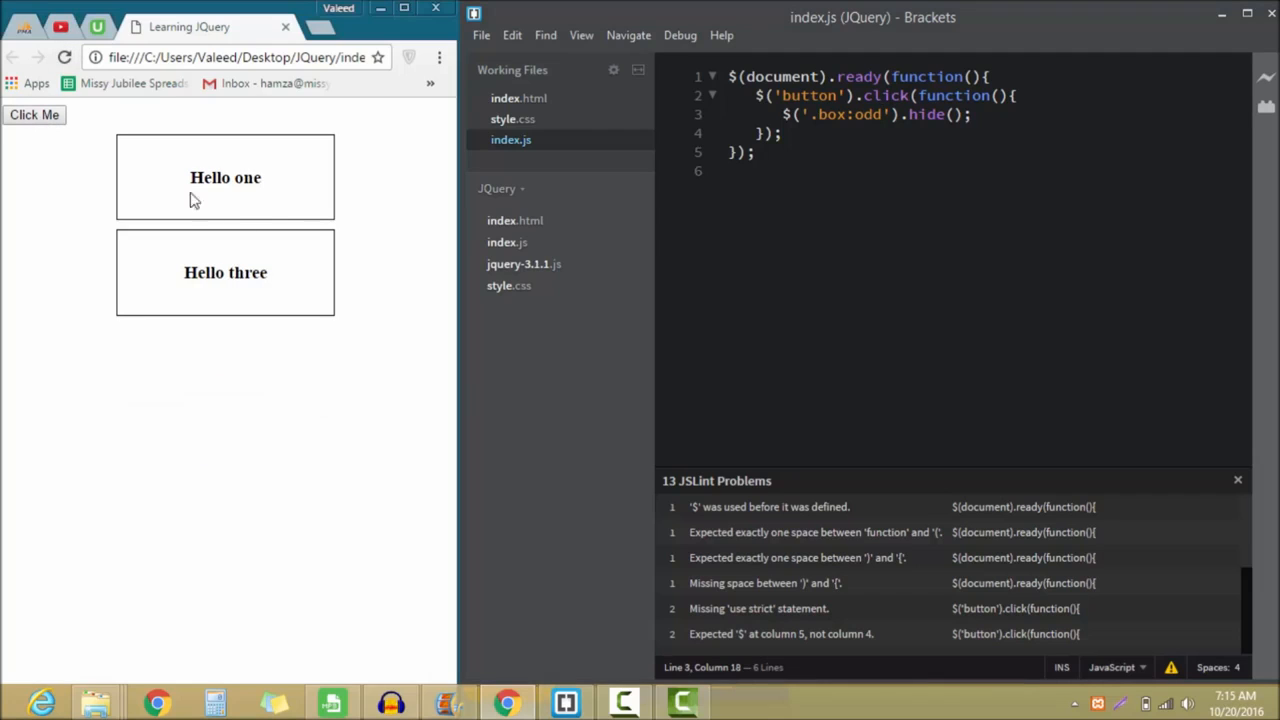
pyautogui.doubleClick(224, 272)
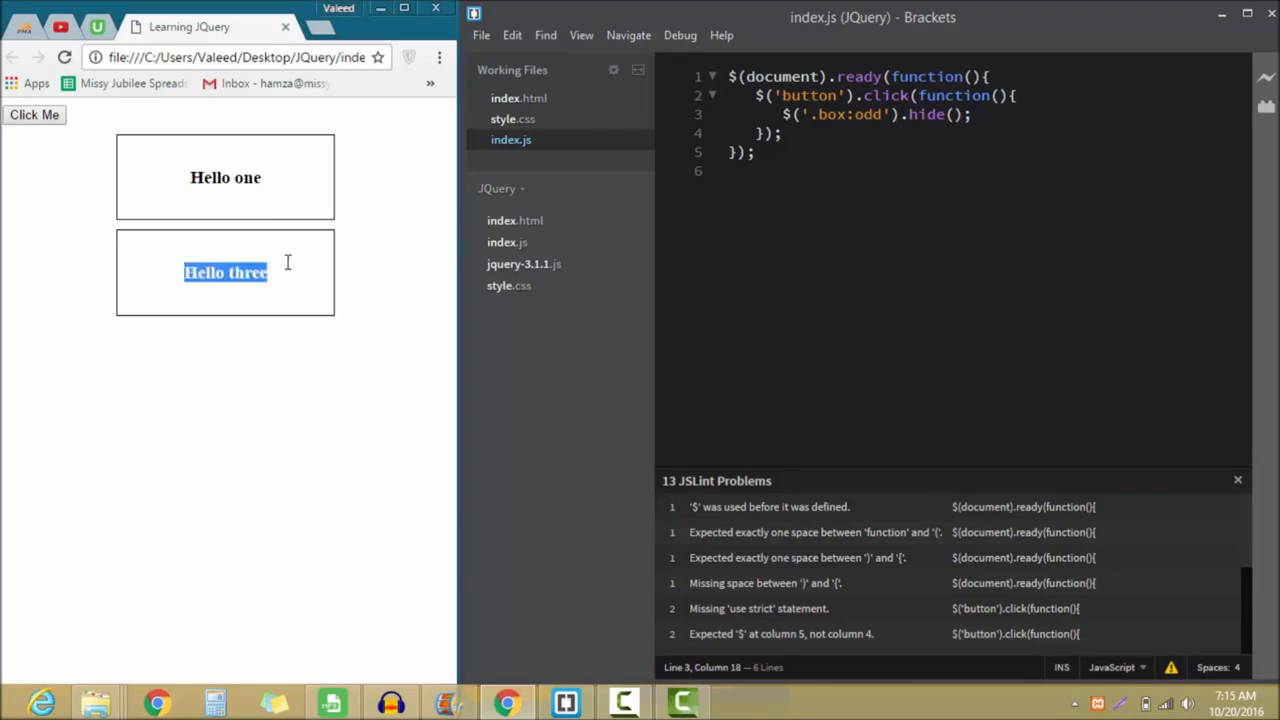
pyautogui.click(740, 152)
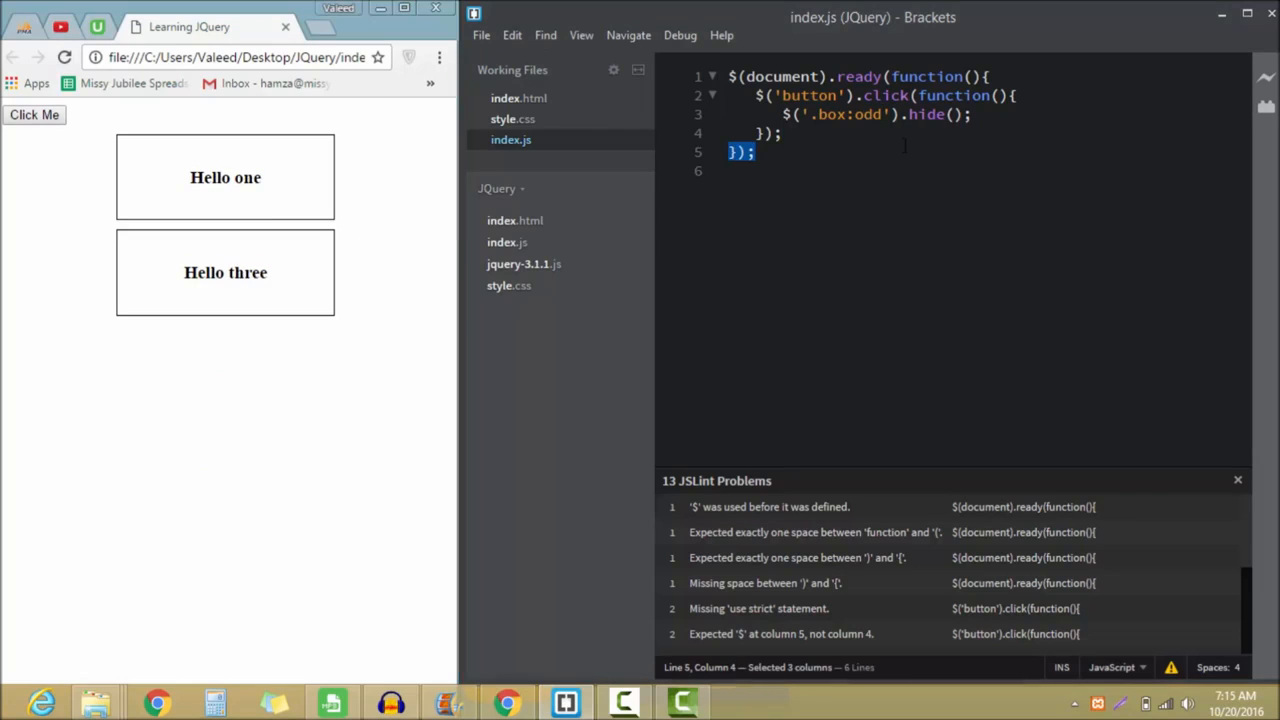
pyautogui.click(788, 132)
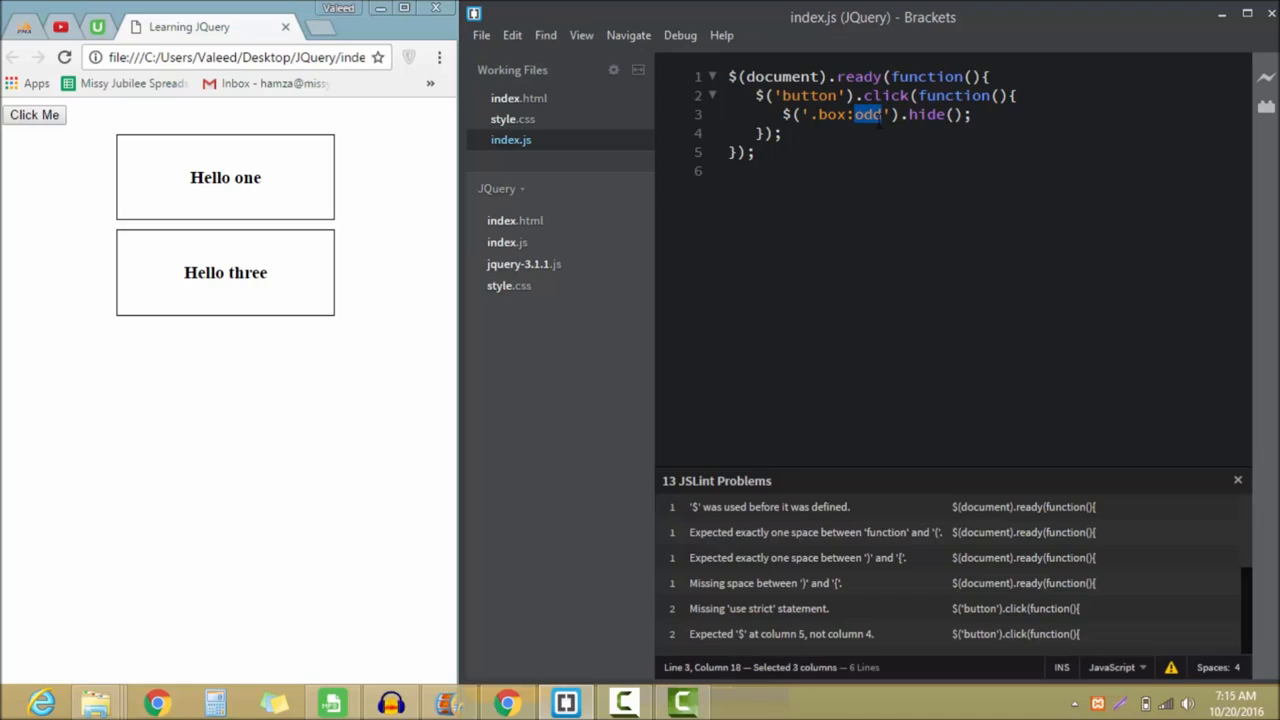
pyautogui.moveTo(588, 164)
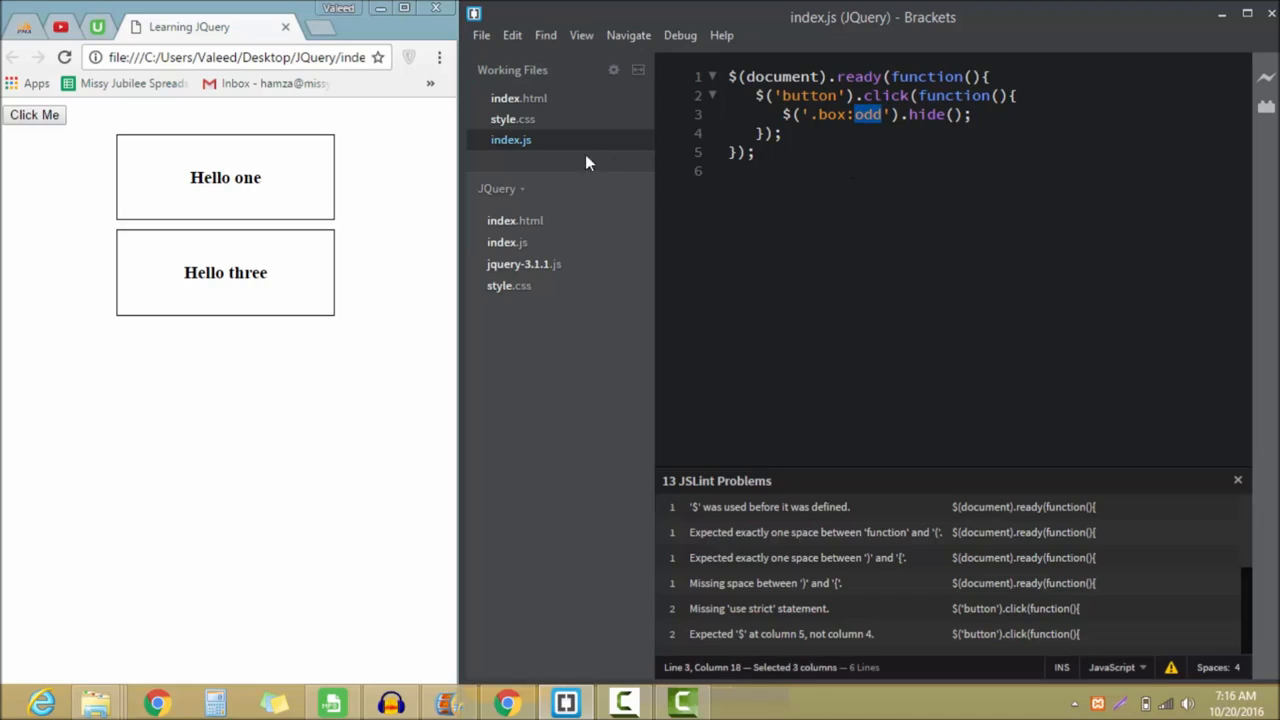
pyautogui.moveTo(892, 242)
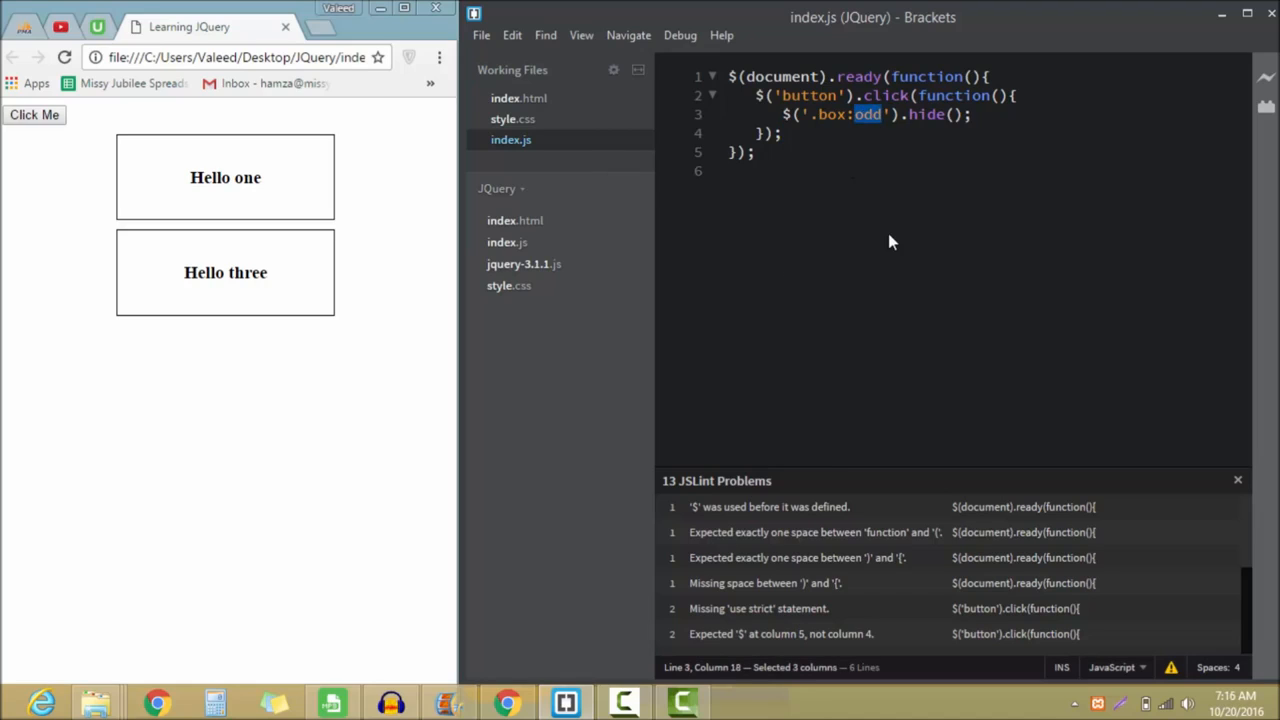